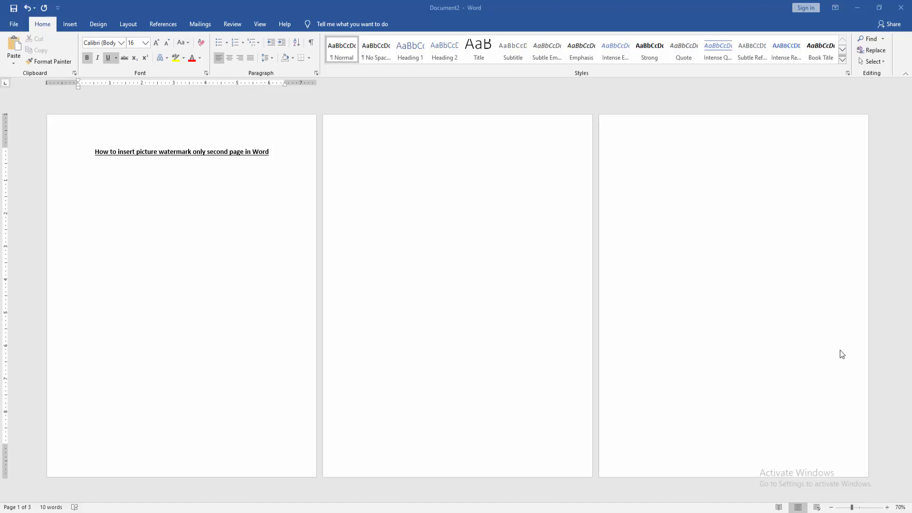
Insert Screenshot_5 (PDF Tutorial image) as a custom picture watermark through Design > Watermark
{"action": "left_click", "coordinate": [79, 165]}
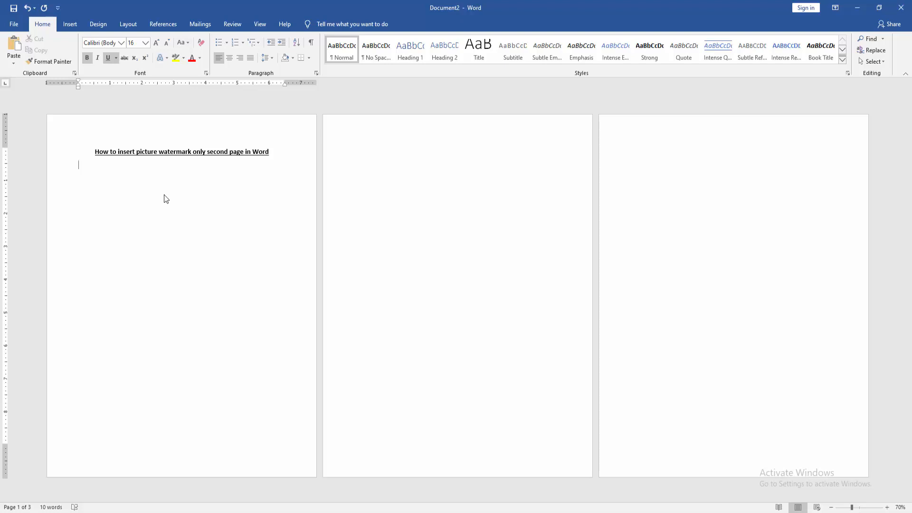
{"action": "left_click", "coordinate": [98, 24]}
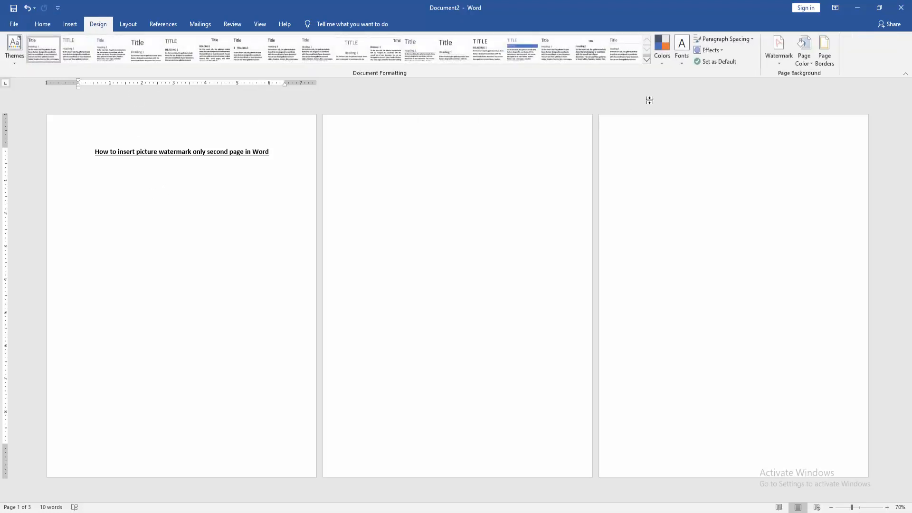
{"action": "left_click", "coordinate": [778, 49]}
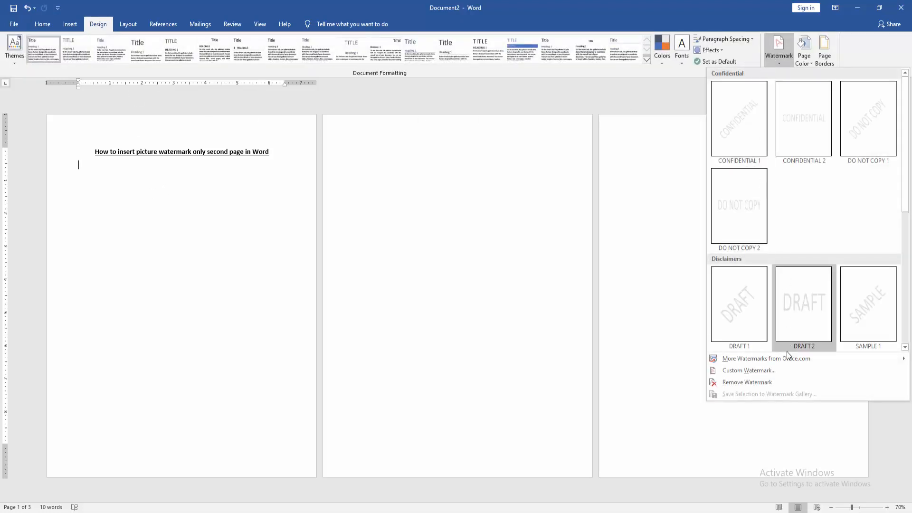
{"action": "left_click", "coordinate": [750, 371]}
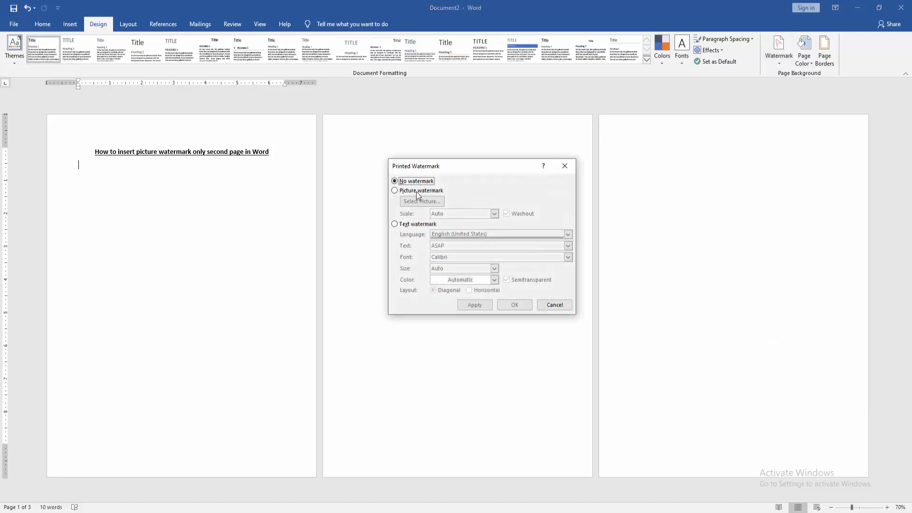
{"action": "left_click", "coordinate": [395, 190]}
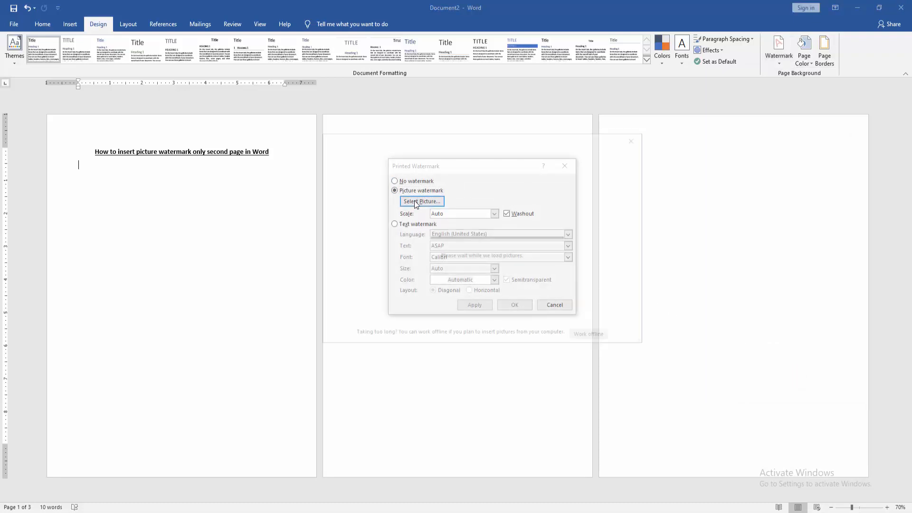
{"action": "left_click", "coordinate": [422, 201]}
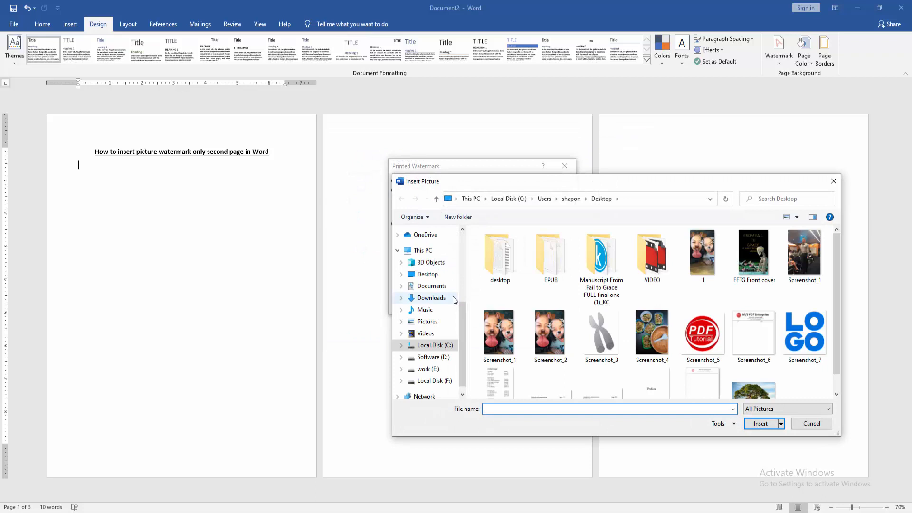
{"action": "left_click", "coordinate": [761, 423]}
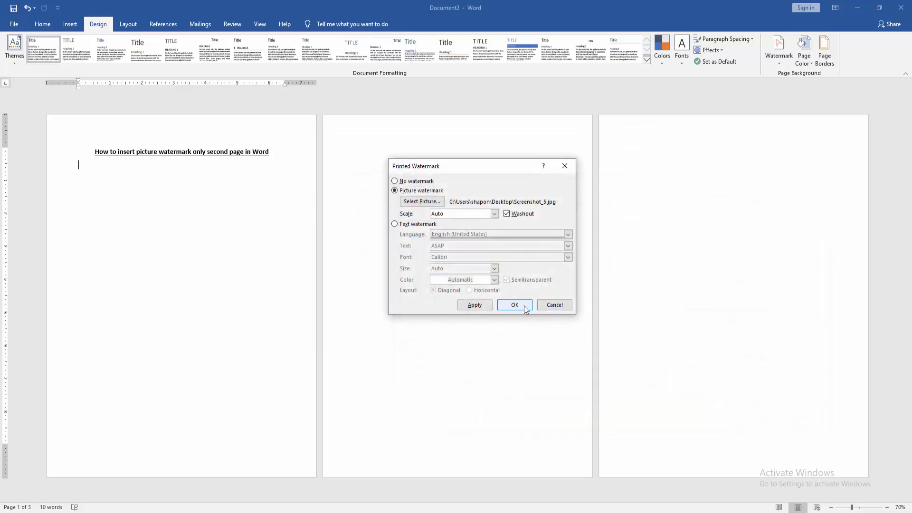
{"action": "left_click", "coordinate": [514, 305]}
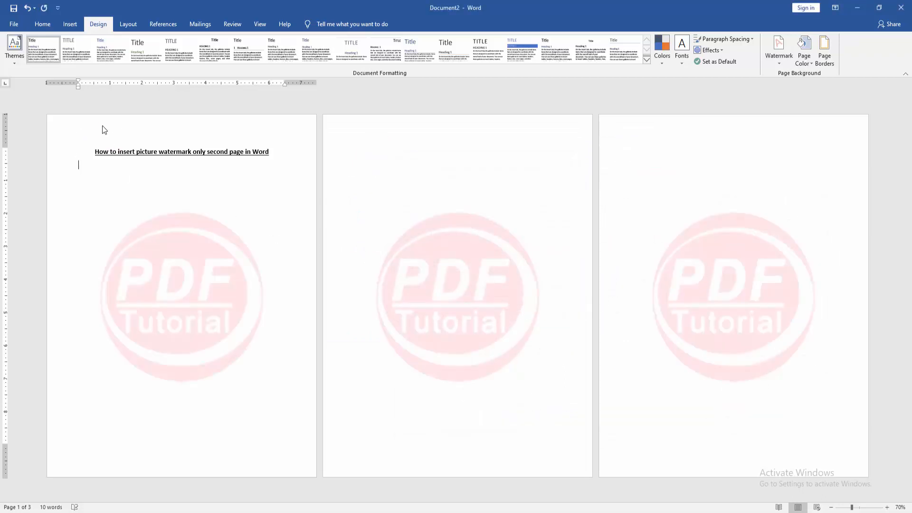
Add Next Page section breaks at the starts of pages 2 and 3 from the Layout tab
{"action": "left_click", "coordinate": [128, 24]}
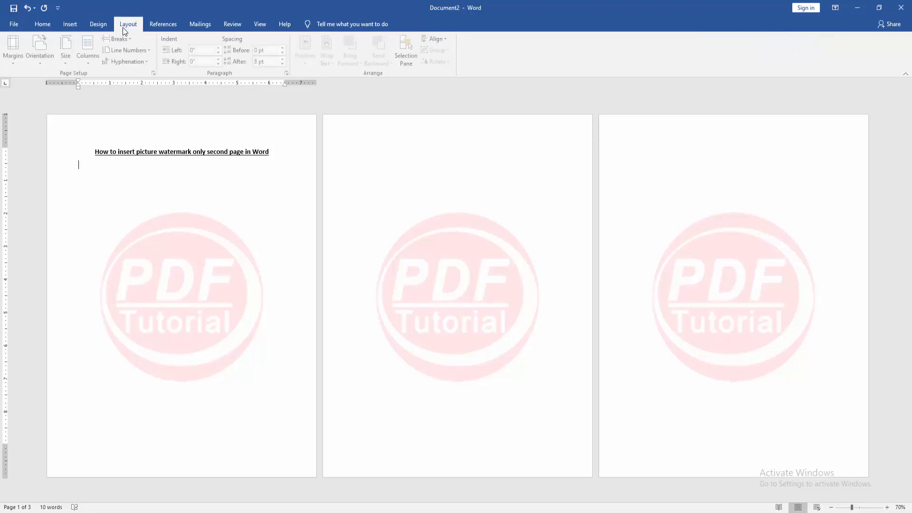
{"action": "left_click", "coordinate": [119, 38]}
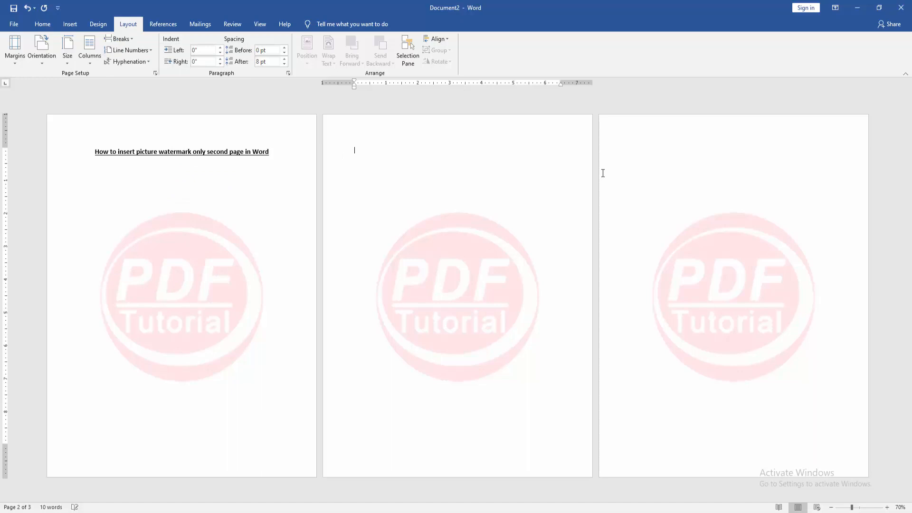
{"action": "left_click", "coordinate": [119, 38]}
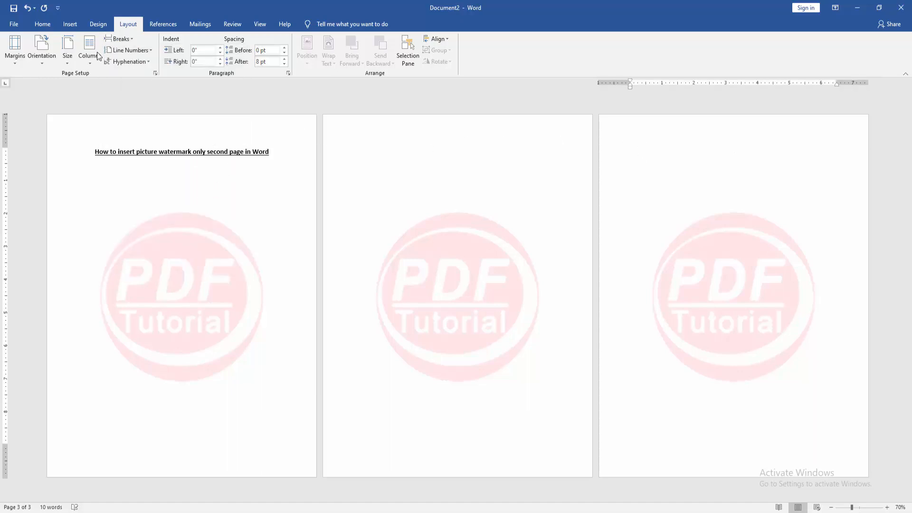
{"action": "left_click", "coordinate": [484, 50]}
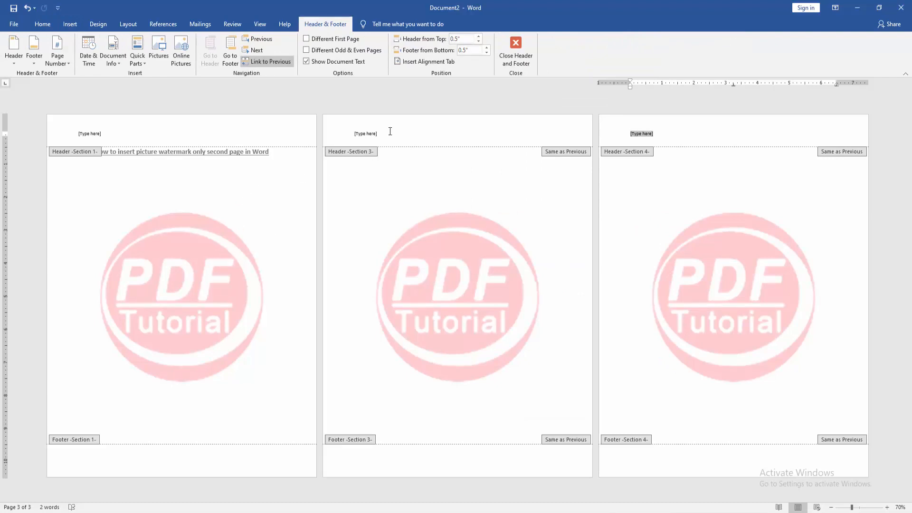
{"action": "mouse_move", "coordinate": [259, 74]}
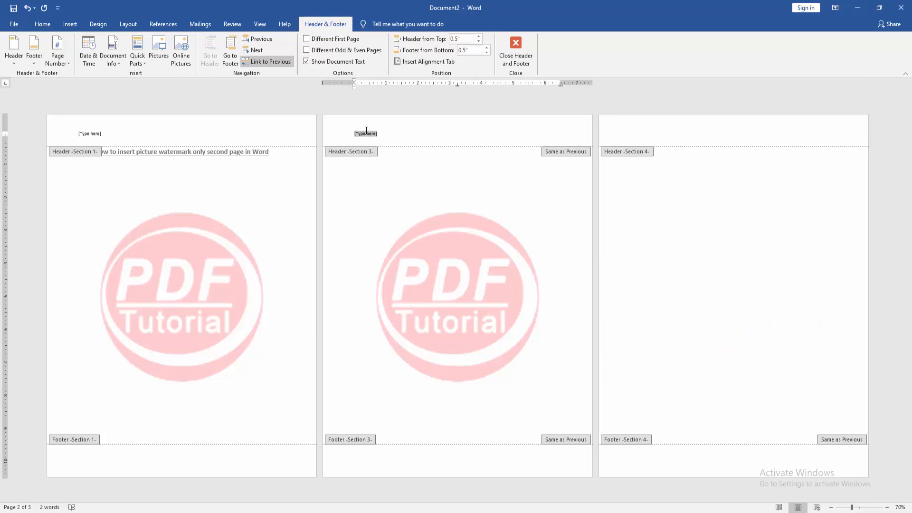
Delete the PDF Tutorial watermark from the page headers, then close header editing
{"action": "left_click", "coordinate": [270, 62]}
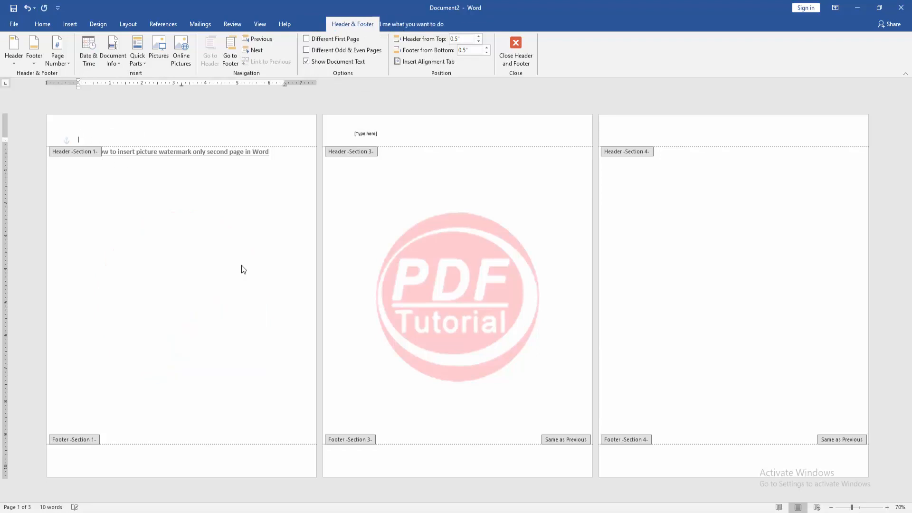
{"action": "left_click", "coordinate": [366, 133]}
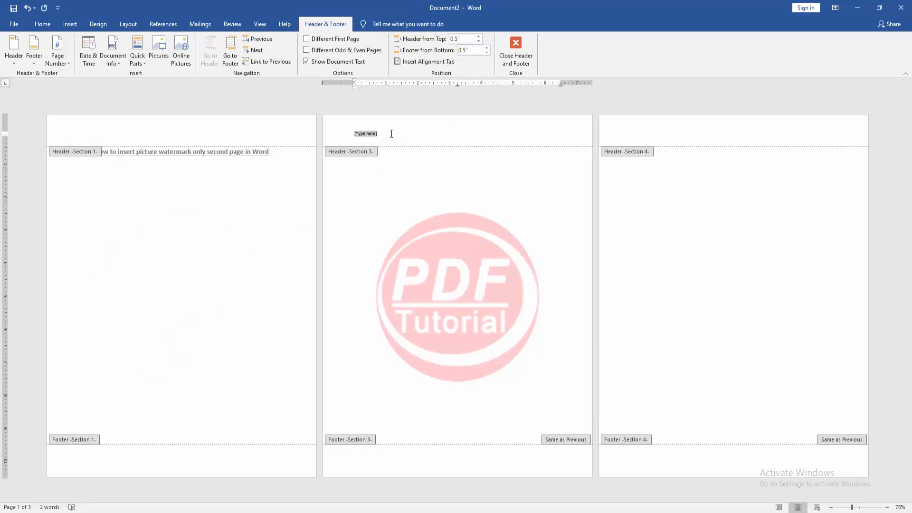
{"action": "left_click", "coordinate": [515, 51]}
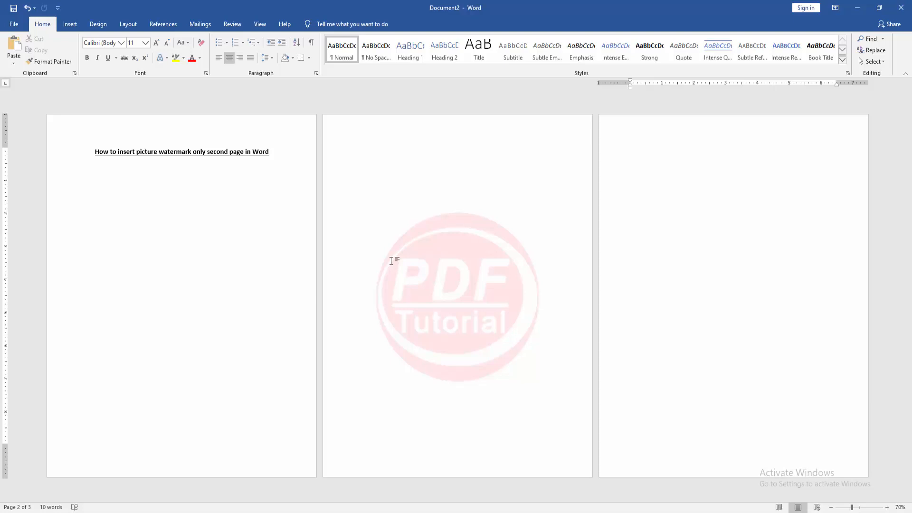